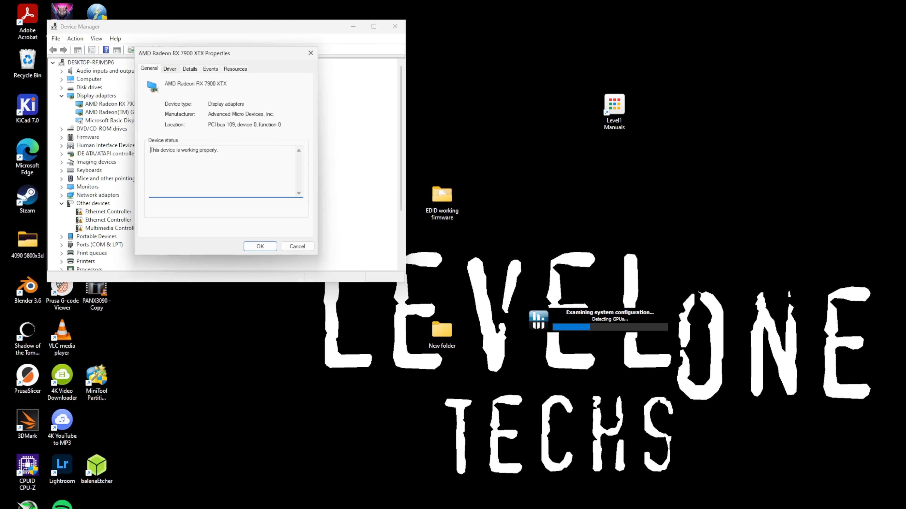
View the AMD Radeon RX 7900 XTX driver provider, date and version details
click(170, 68)
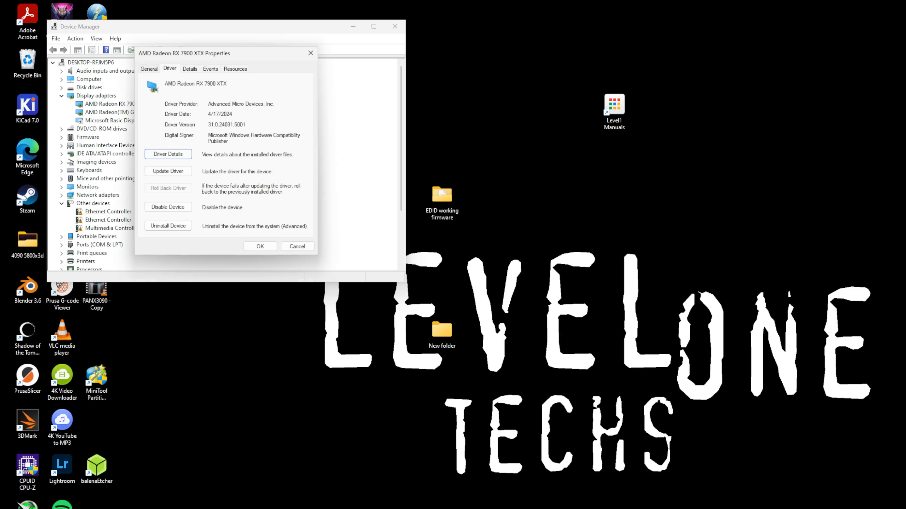
click(149, 69)
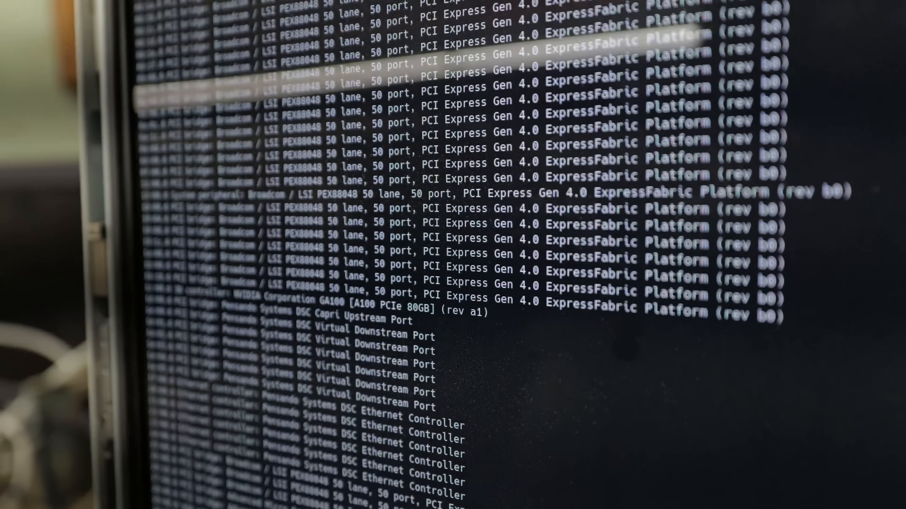
scroll(down, 3)
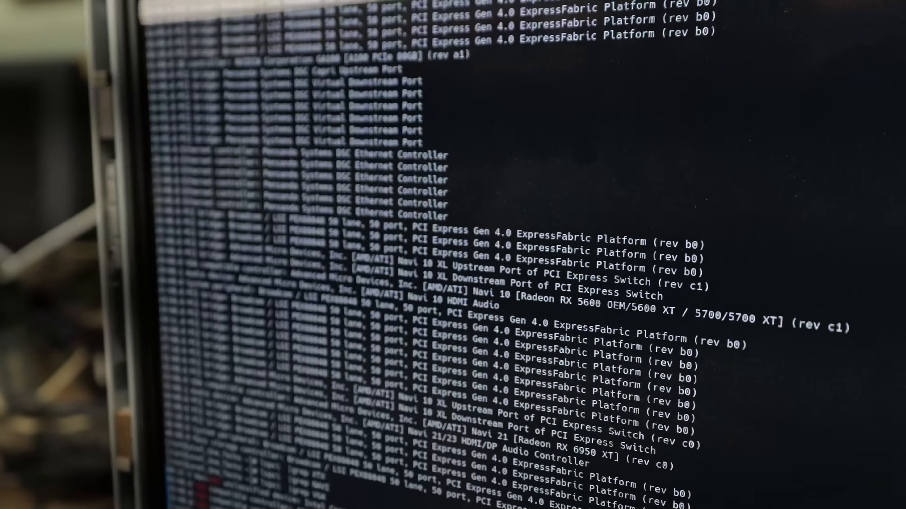
scroll(down, 3)
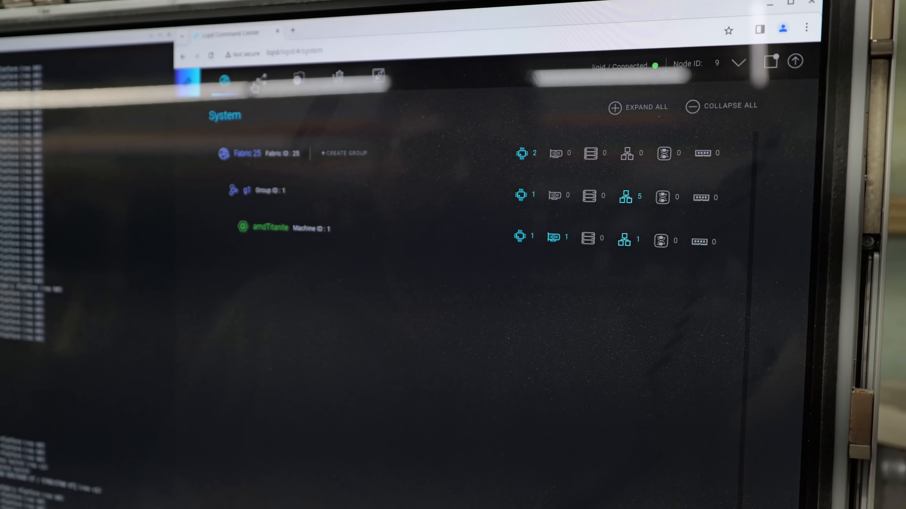
Review Physical Topology and Node Configuration, then land on Northbound Applications listing Slurm
click(261, 78)
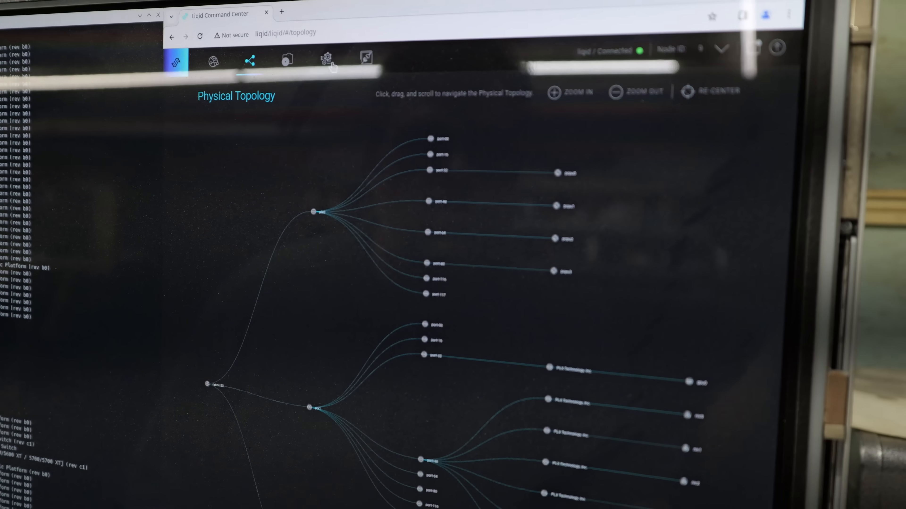
click(327, 57)
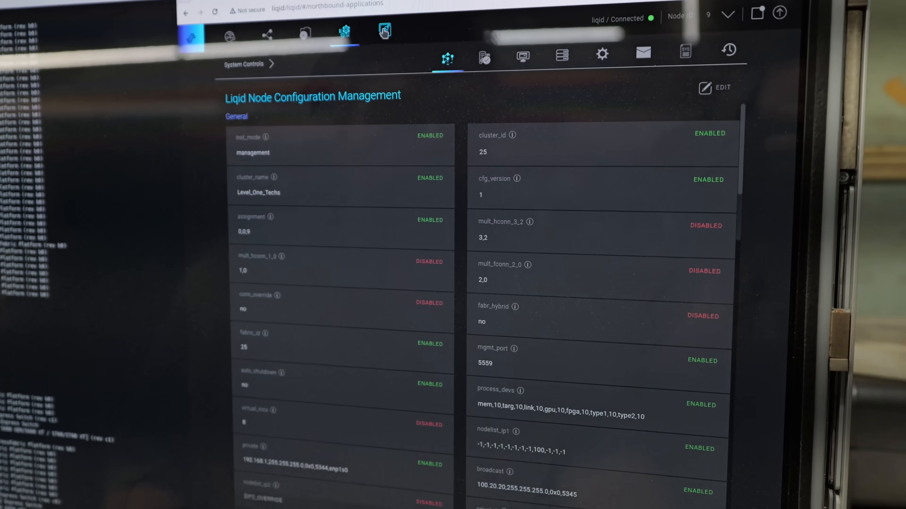
click(379, 31)
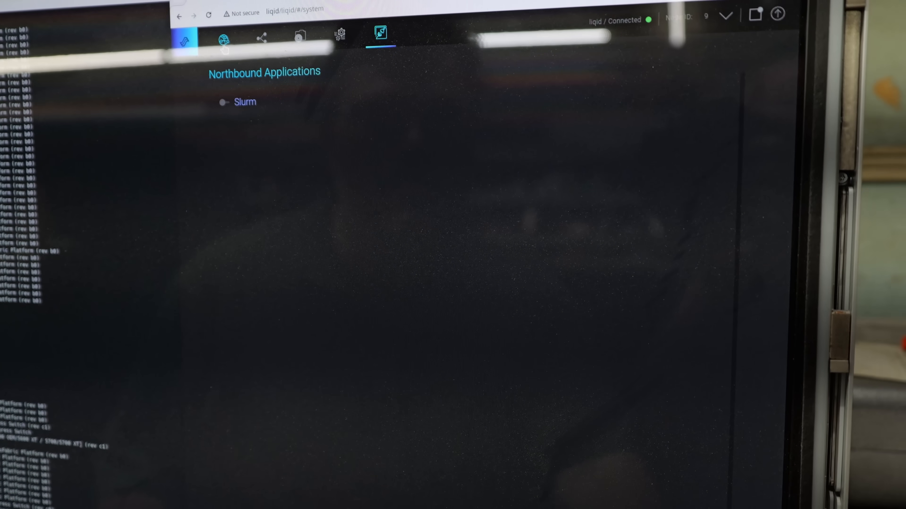